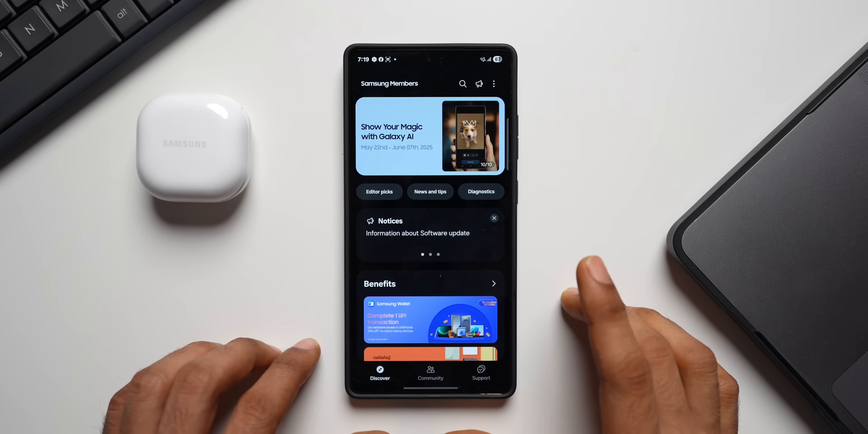
Open the 'Let you know the new update for Beta program' notice from the Notices card
left_click(479, 84)
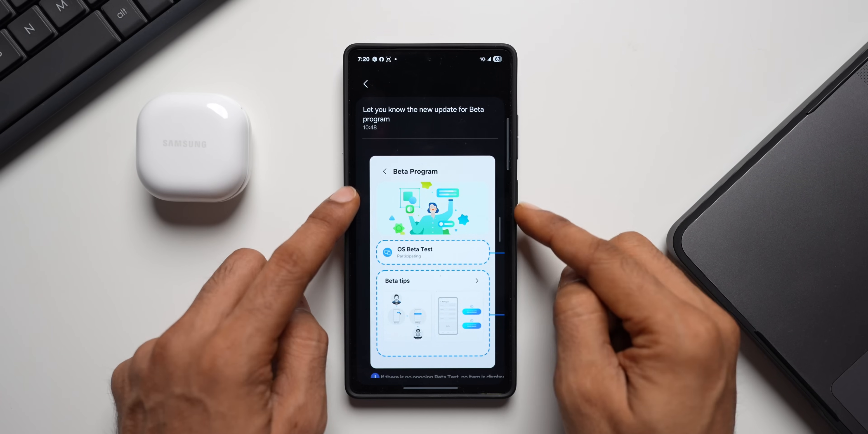
scroll("down", 3)
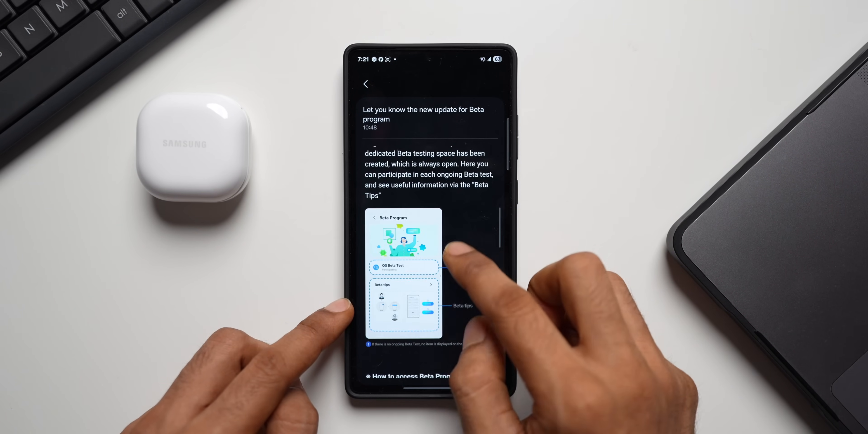
scroll("down", 3)
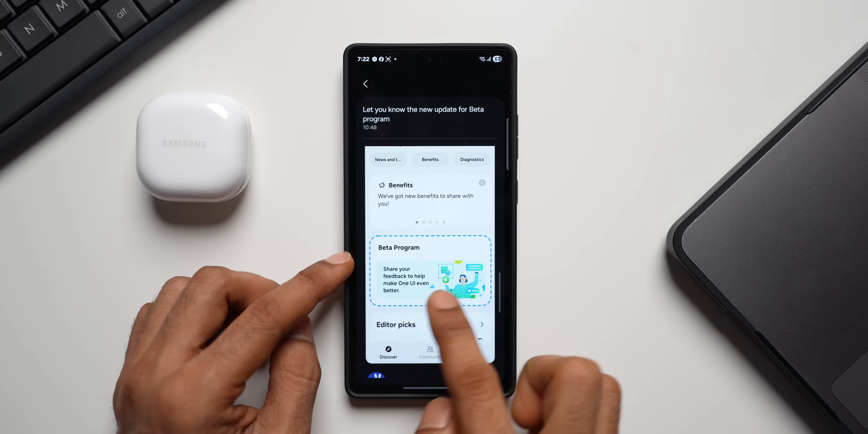
scroll("down", 3)
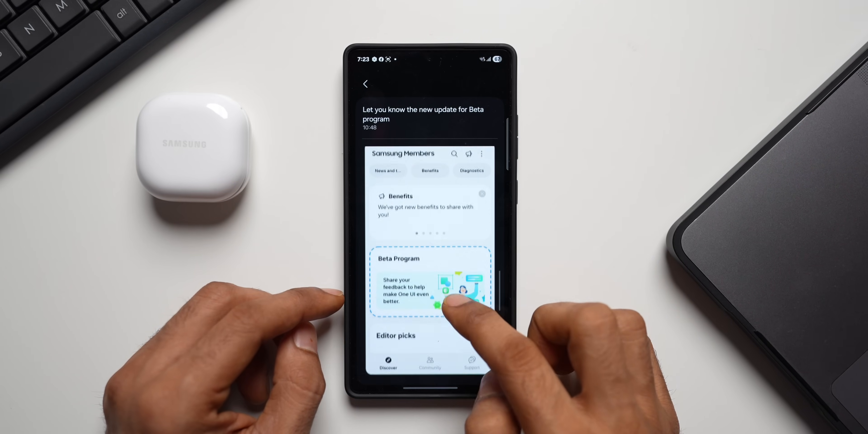
scroll("down", 3)
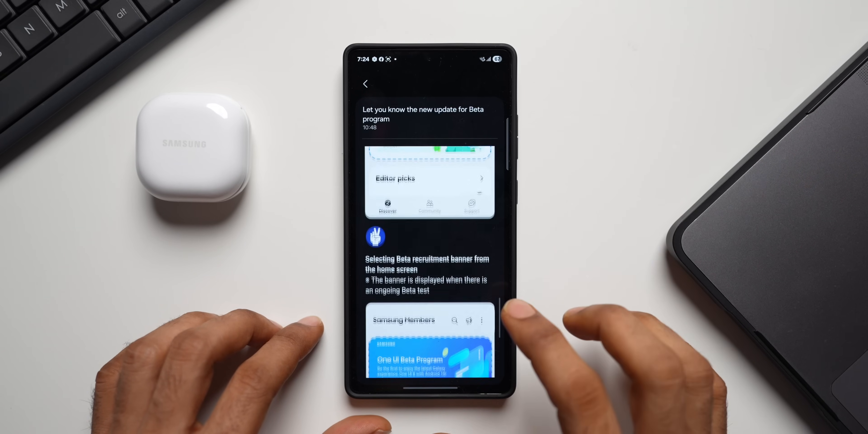
Back out of the notice to the Inbox and exit Samsung Members toward the X post
left_click(364, 84)
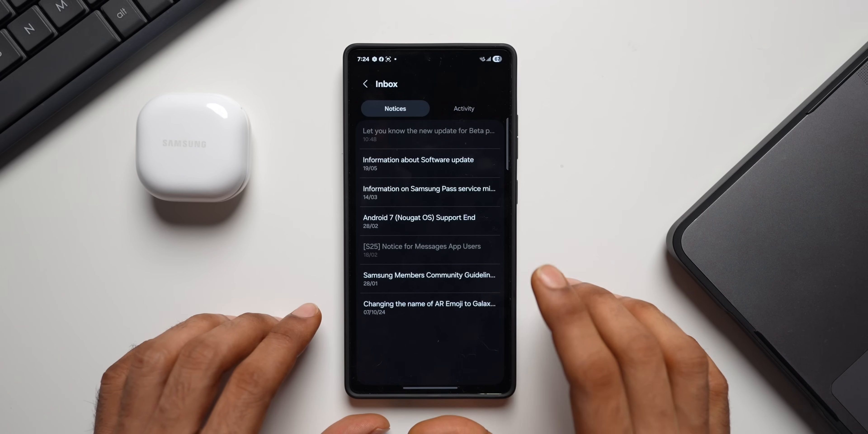
left_click(364, 84)
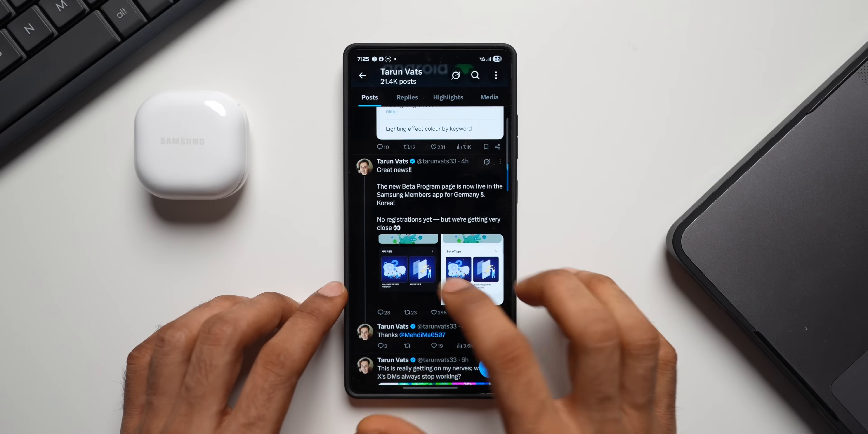
View the tweet's Beta Program page screenshot full size for German-to-English translation
left_click(472, 269)
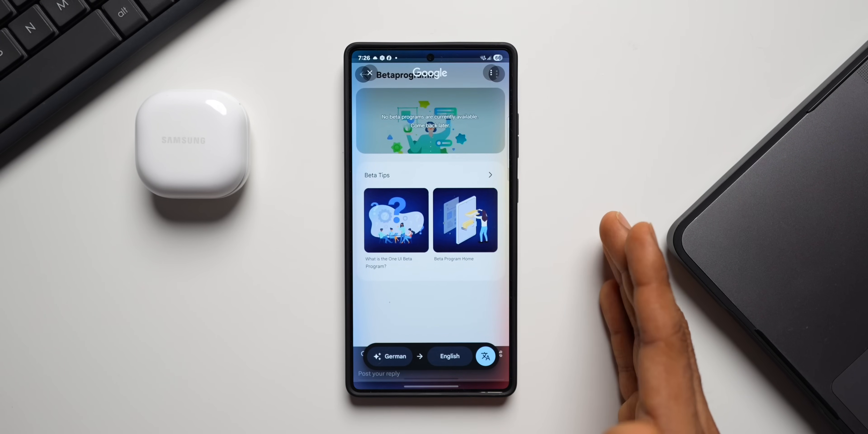
mouse_move(553, 277)
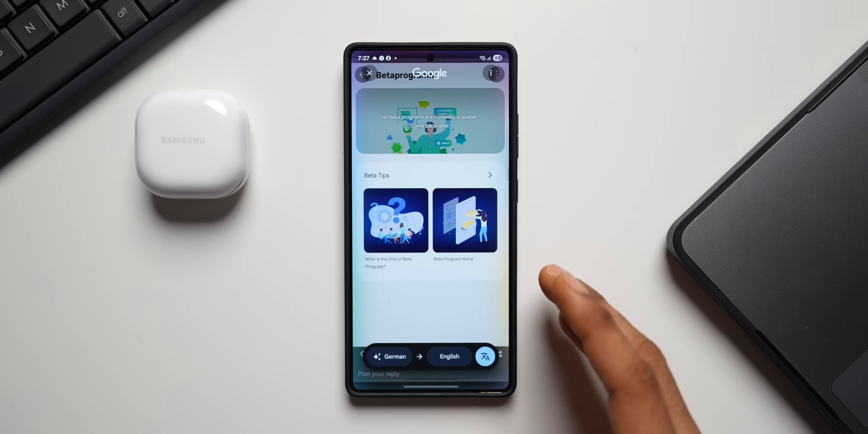
mouse_move(581, 277)
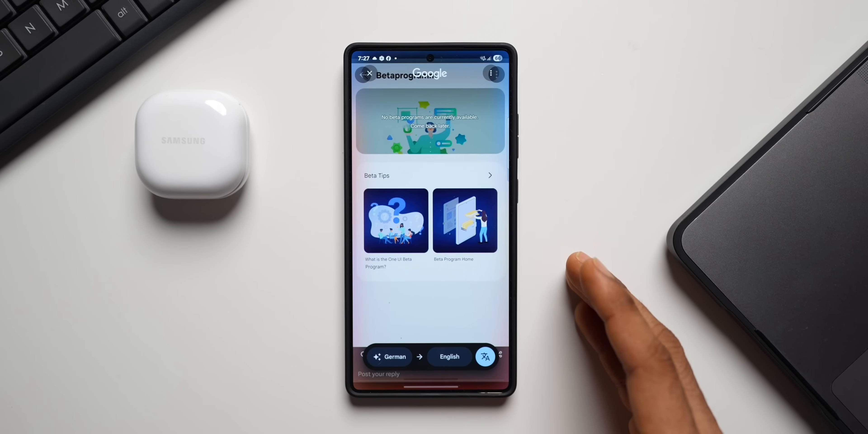
mouse_move(581, 277)
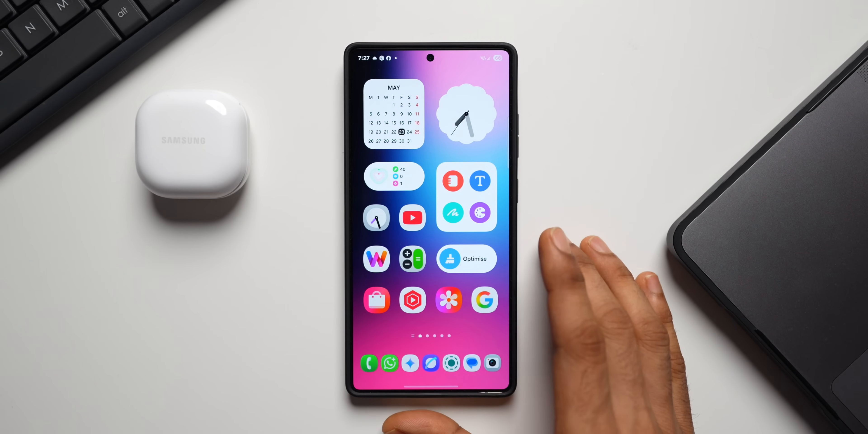
mouse_move(598, 265)
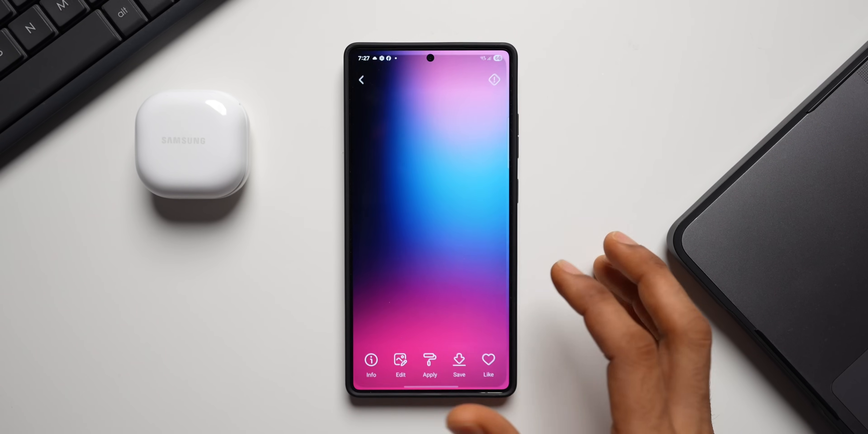
Leave the gradient wallpaper preview and browse down the Premium wallpaper grid
left_click(361, 80)
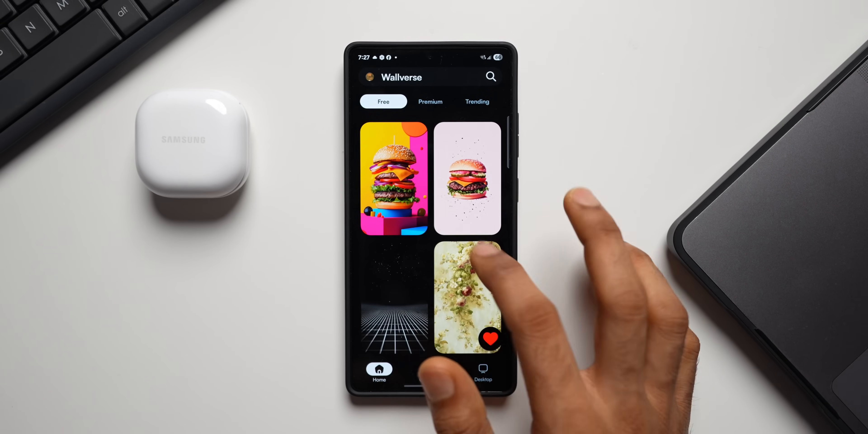
left_click(430, 101)
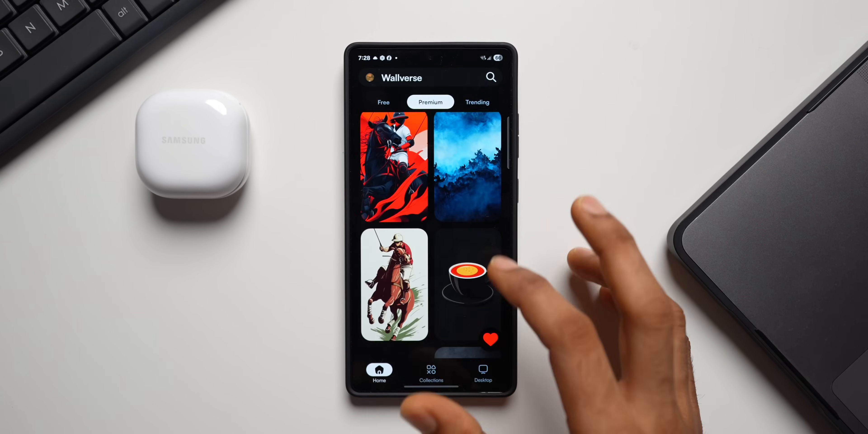
scroll("down", 3)
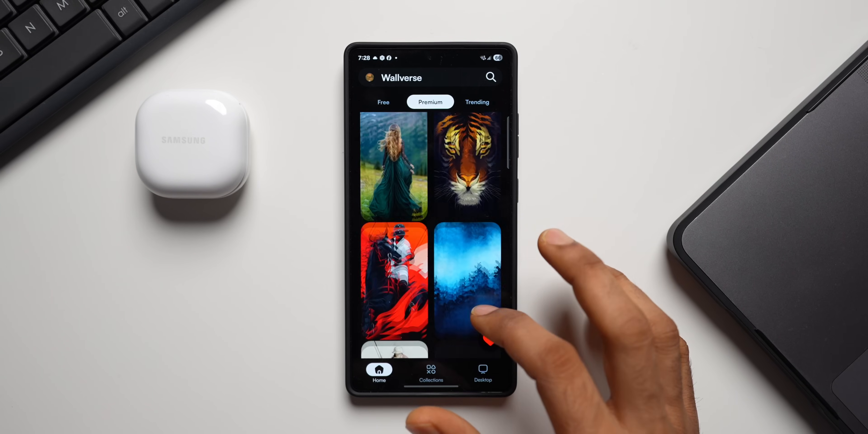